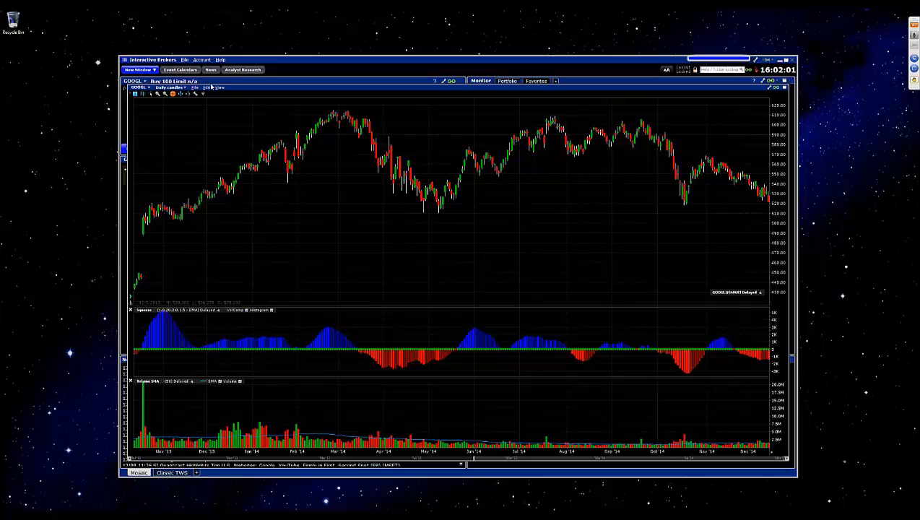
Step: Bring up the chart annotation menu to reach the Trend Line tool
click(208, 88)
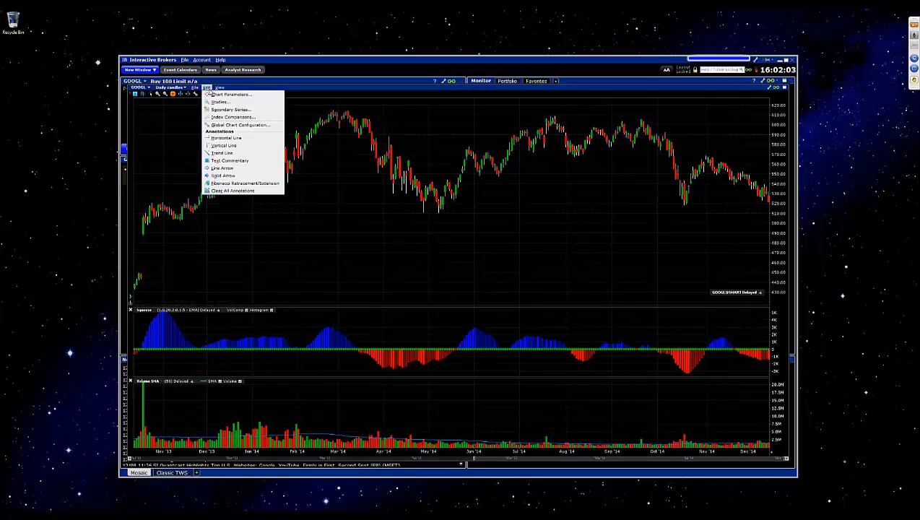
mouse_move(223, 145)
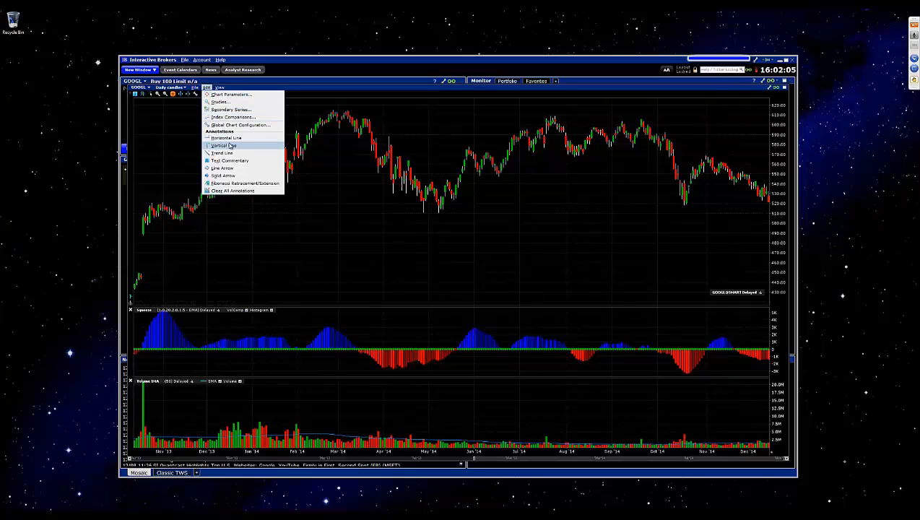
mouse_move(224, 153)
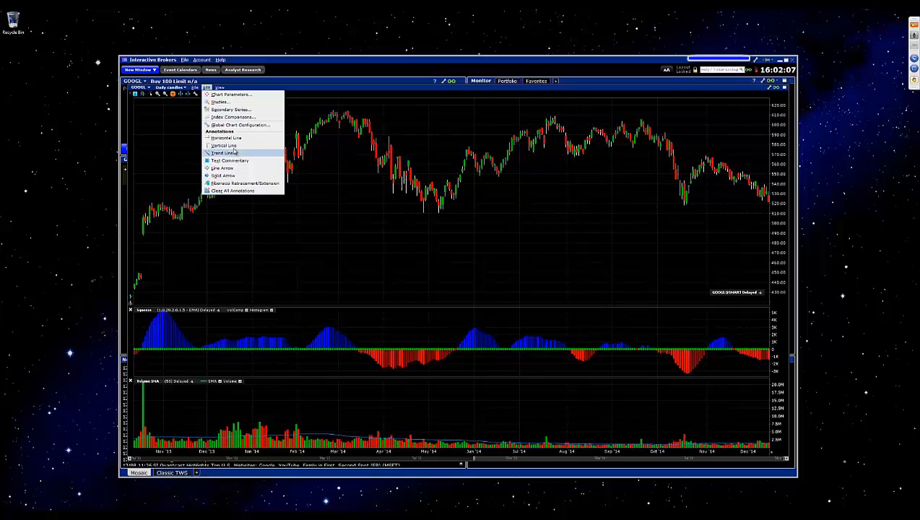
mouse_move(224, 153)
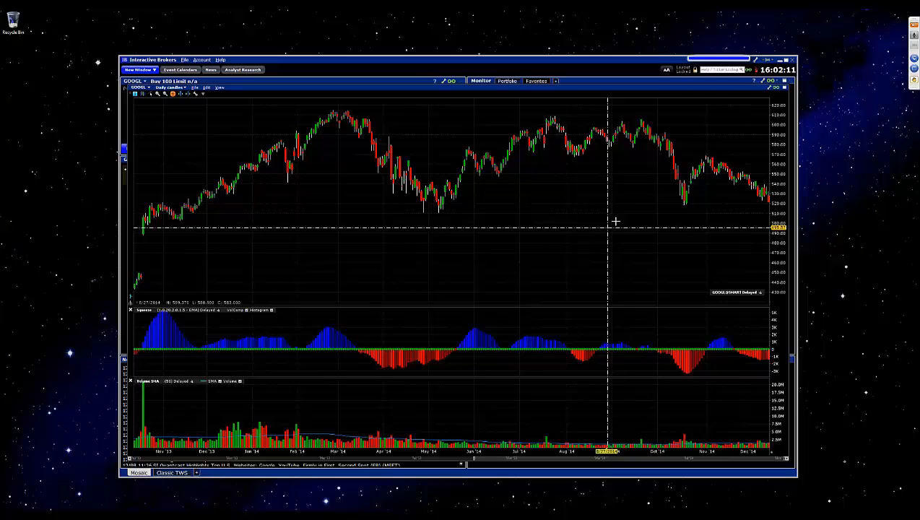
mouse_move(440, 214)
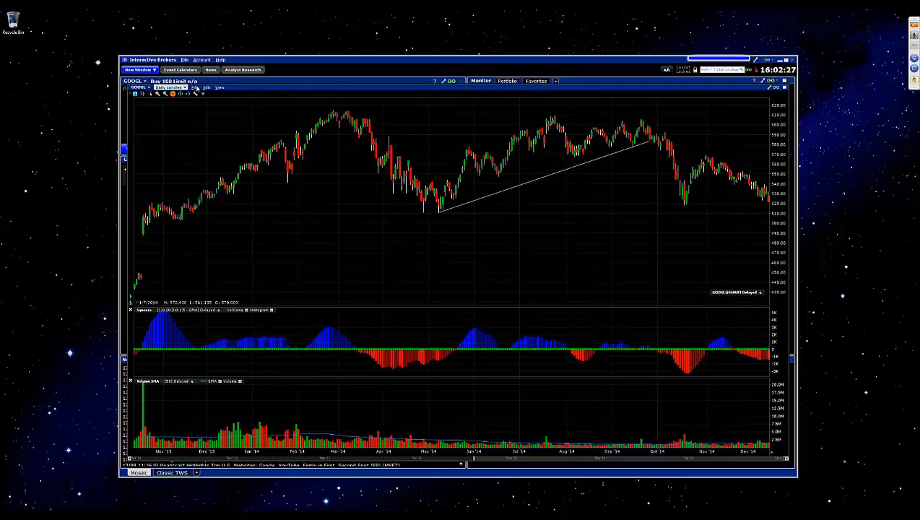
Step: Add a Text Commentary annotation reading TEST and confirm it onto the chart
click(208, 88)
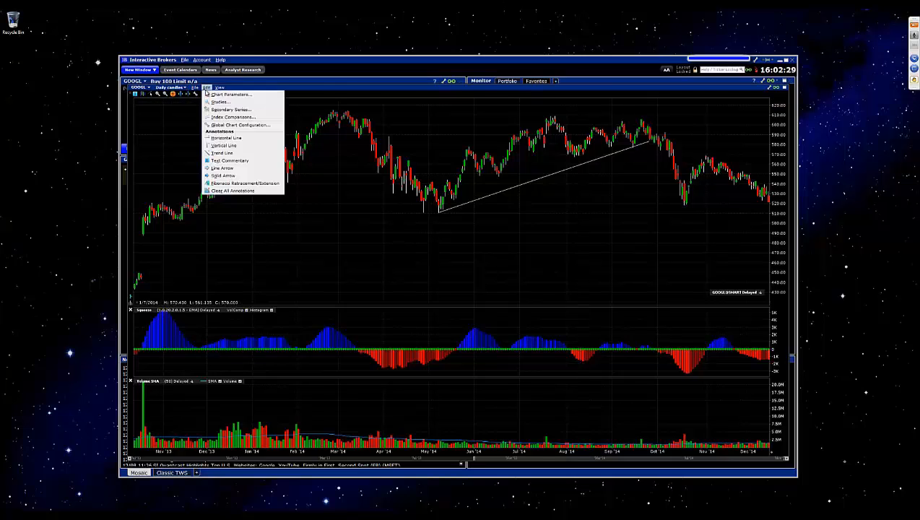
mouse_move(230, 161)
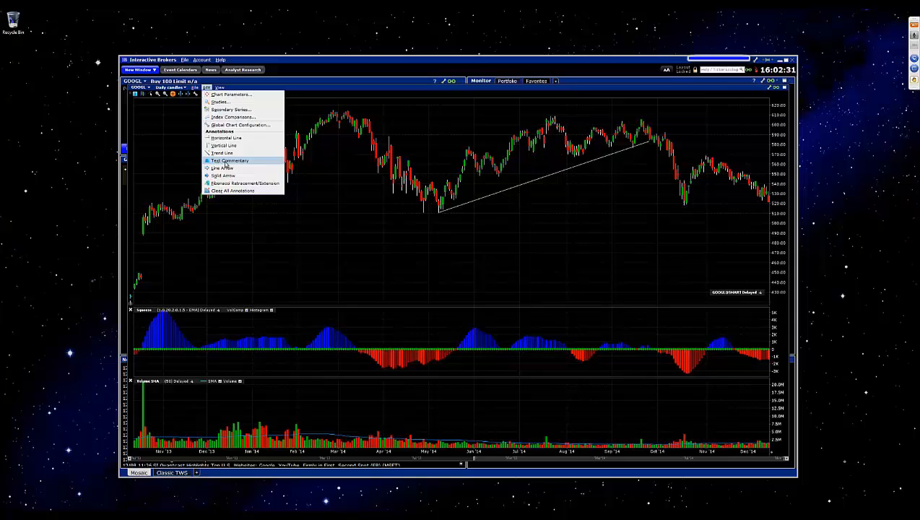
click(229, 160)
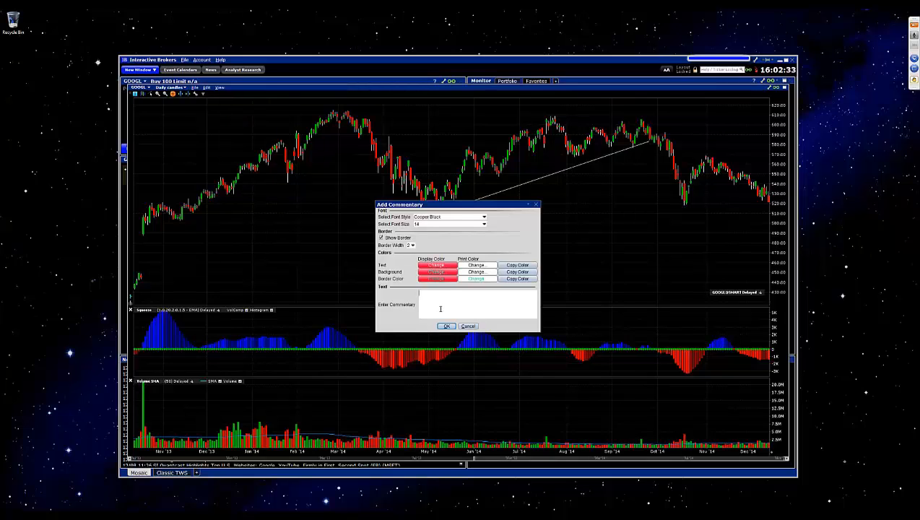
text(TEST)
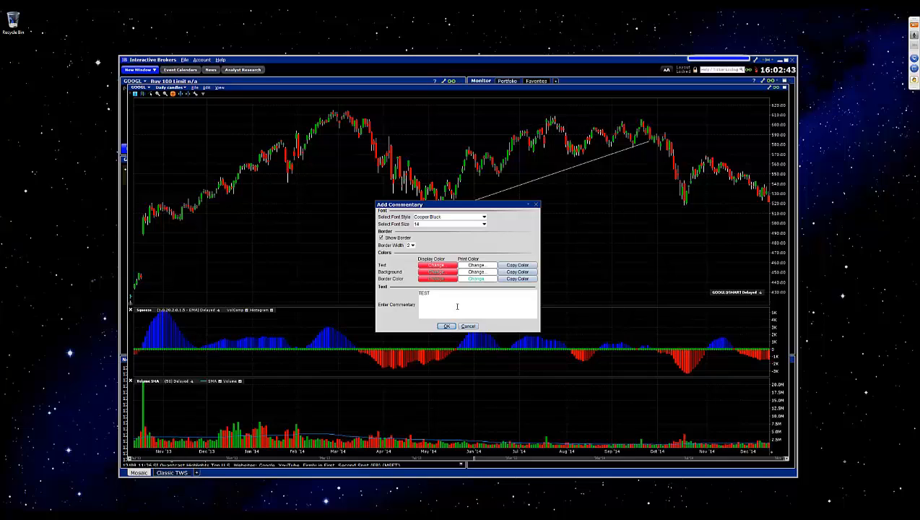
click(468, 327)
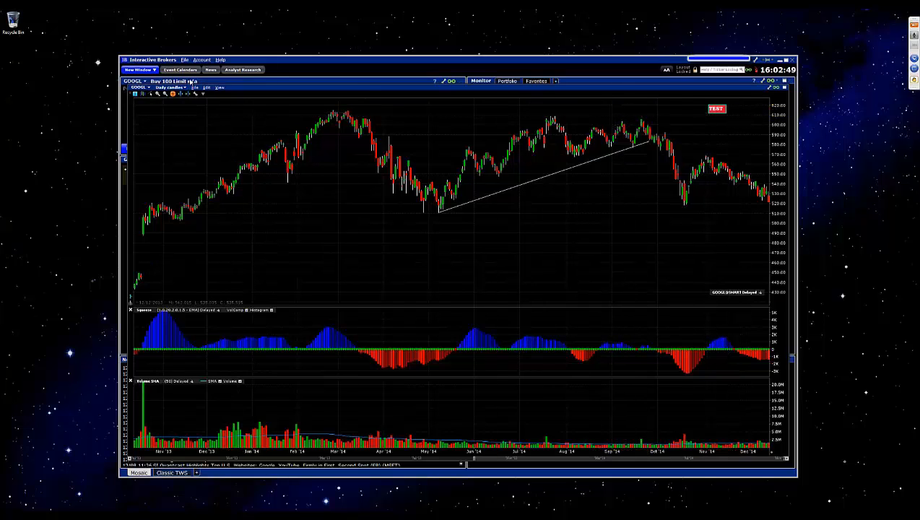
click(219, 88)
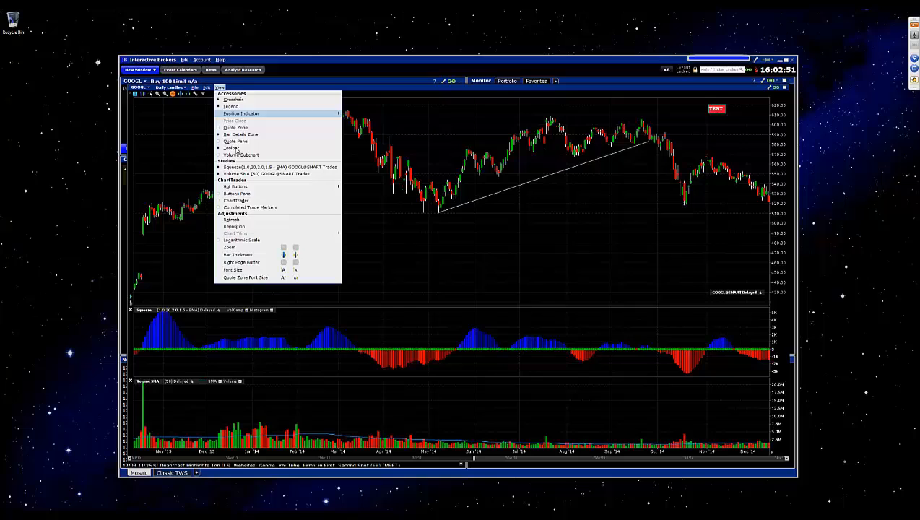
click(208, 88)
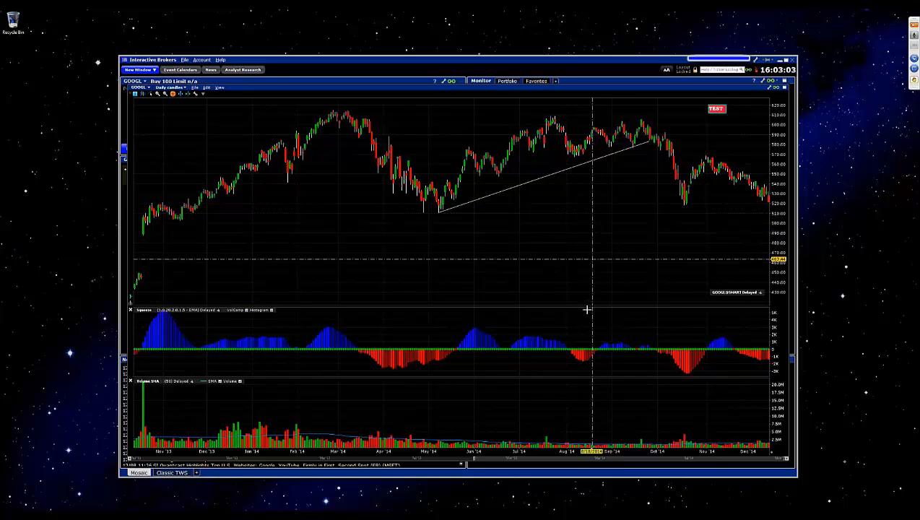
mouse_move(441, 327)
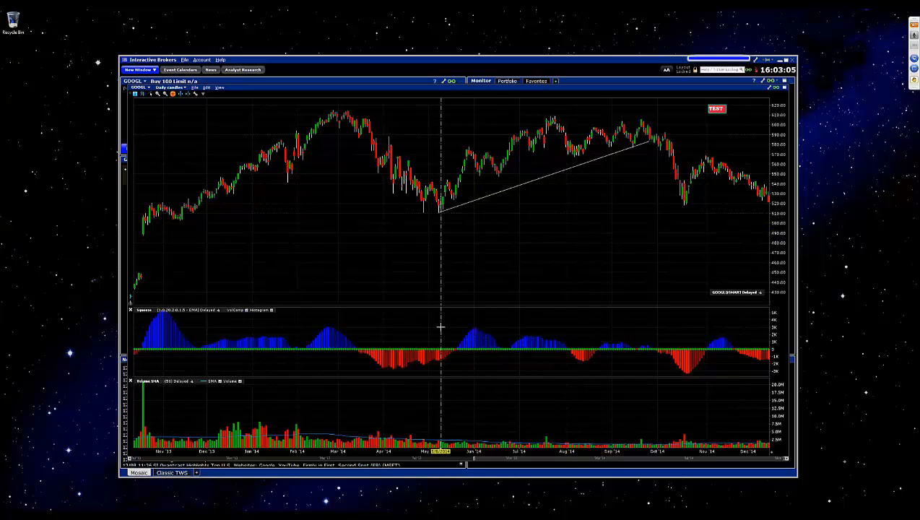
mouse_move(450, 335)
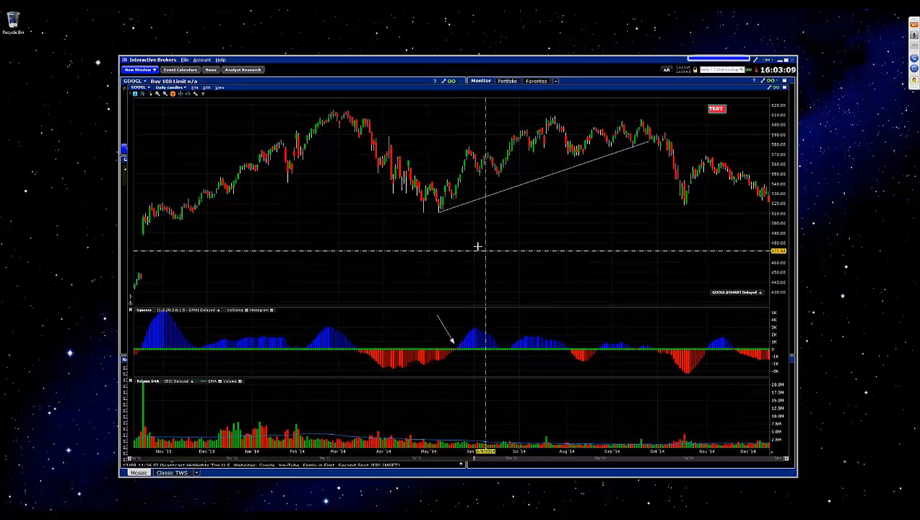
mouse_move(439, 357)
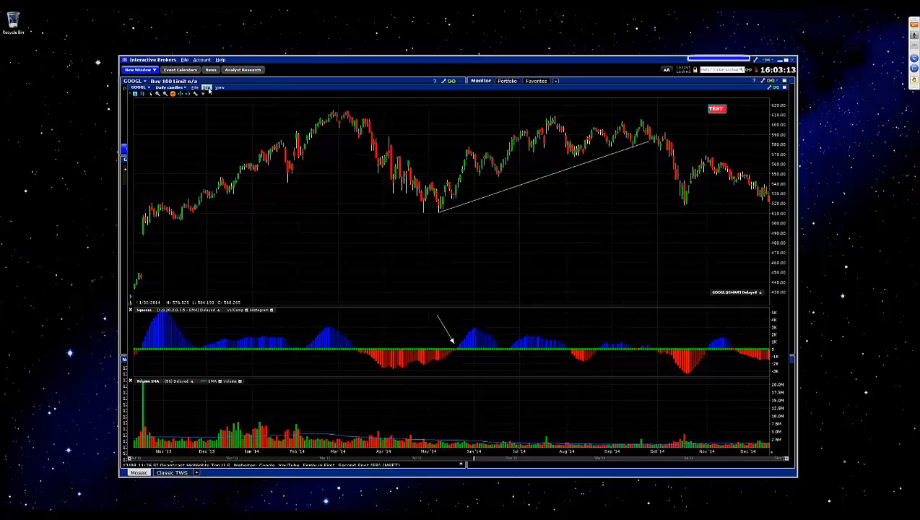
Step: Reopen the annotation menu after marking the June MACD peak with an arrow
click(208, 88)
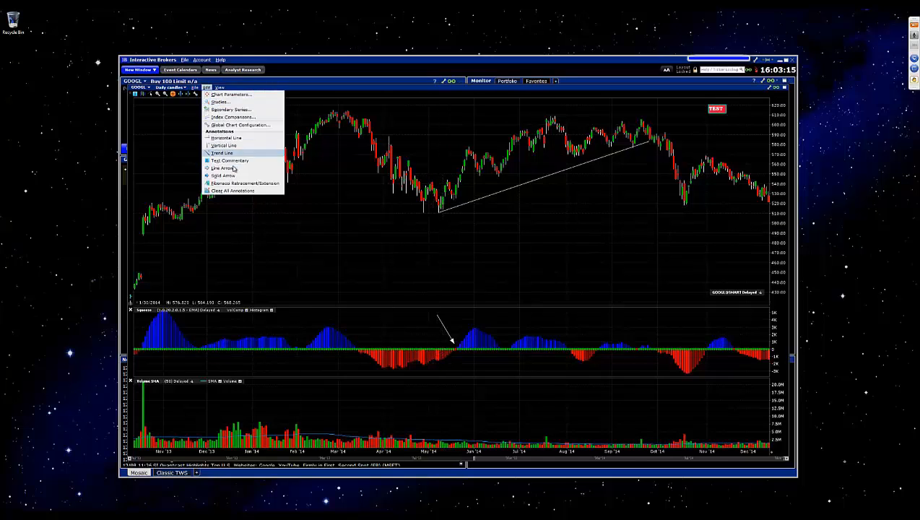